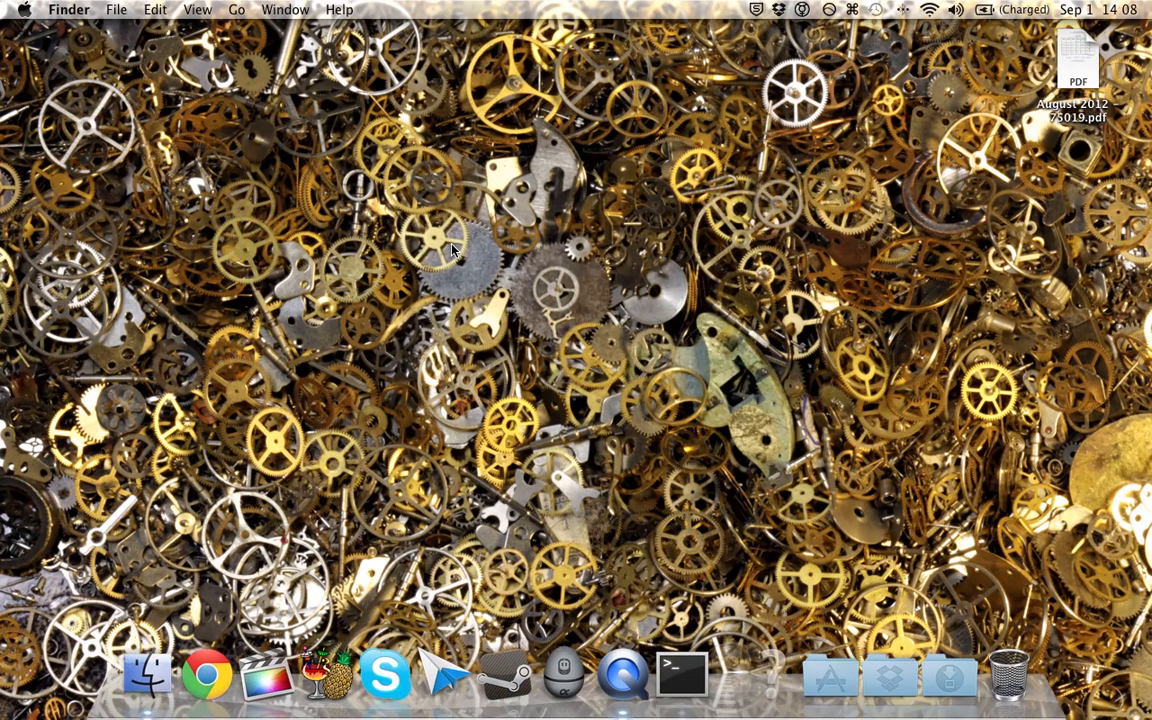
Step: Launch Terminal from the Dock and browse Applications > Utilities in Finder
click(682, 672)
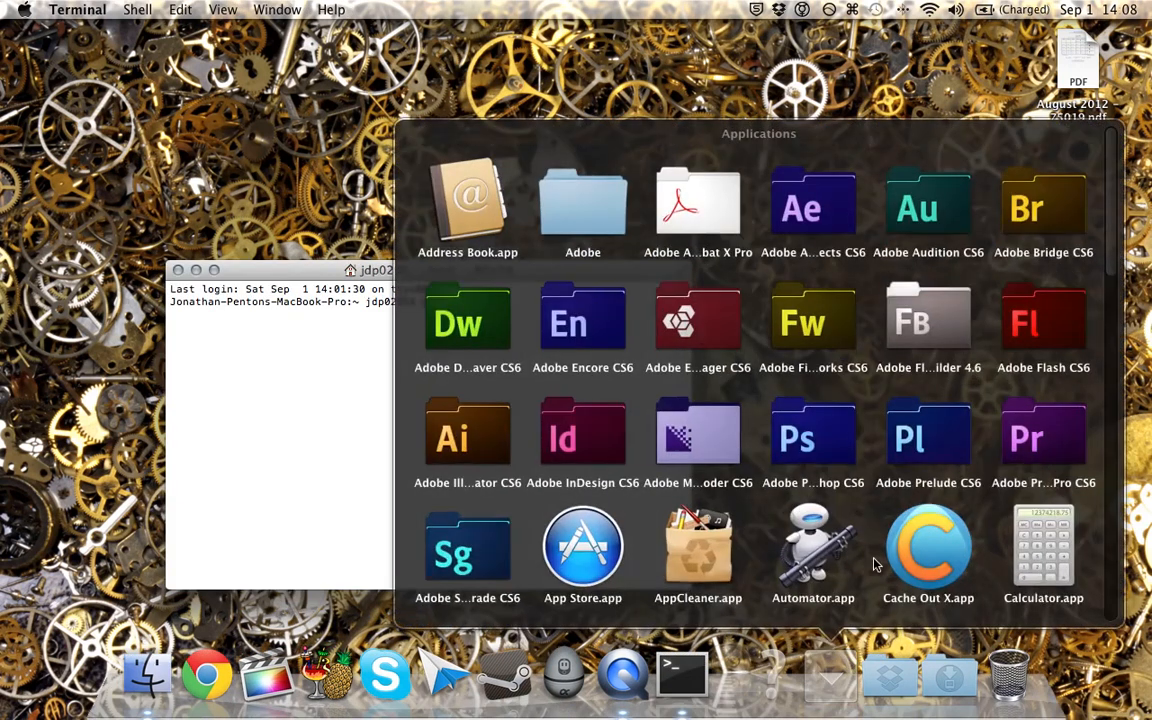
scroll(down, 3)
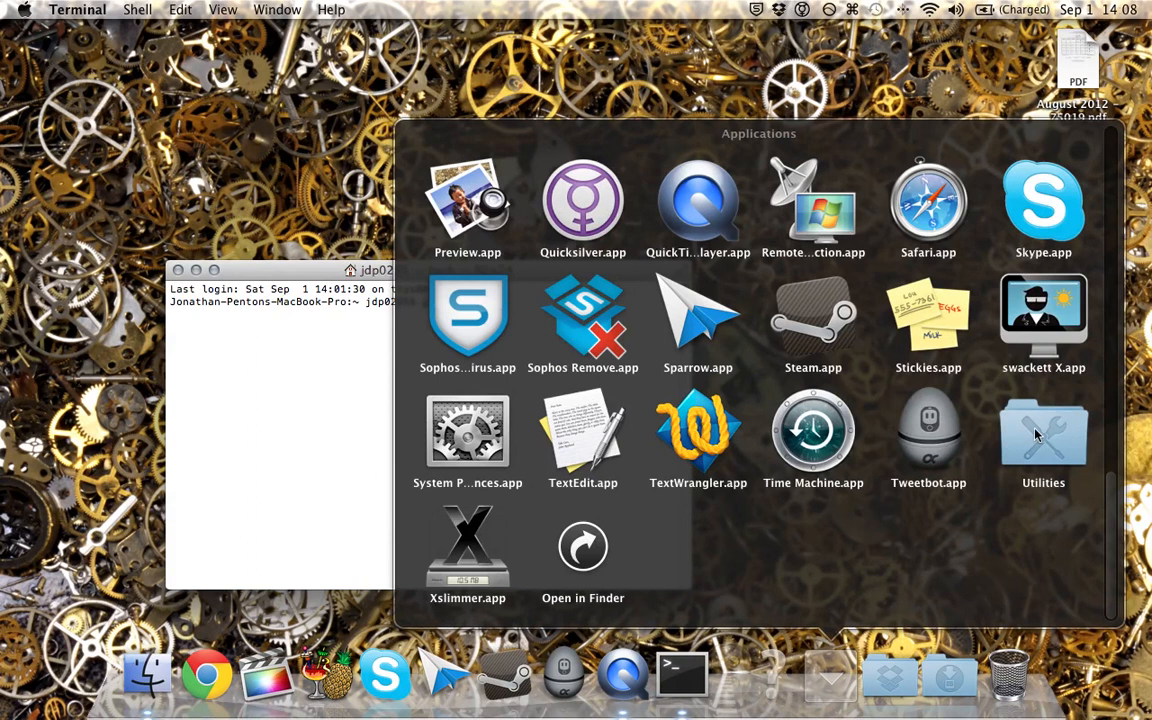
click(1044, 436)
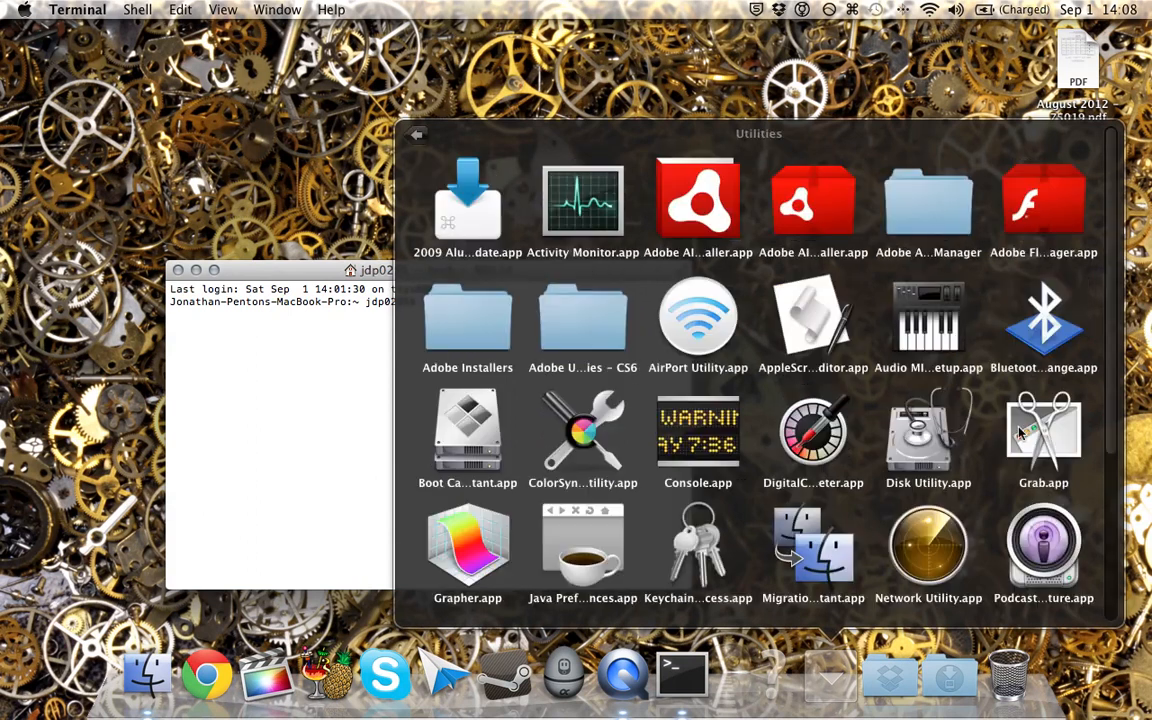
scroll(down, 3)
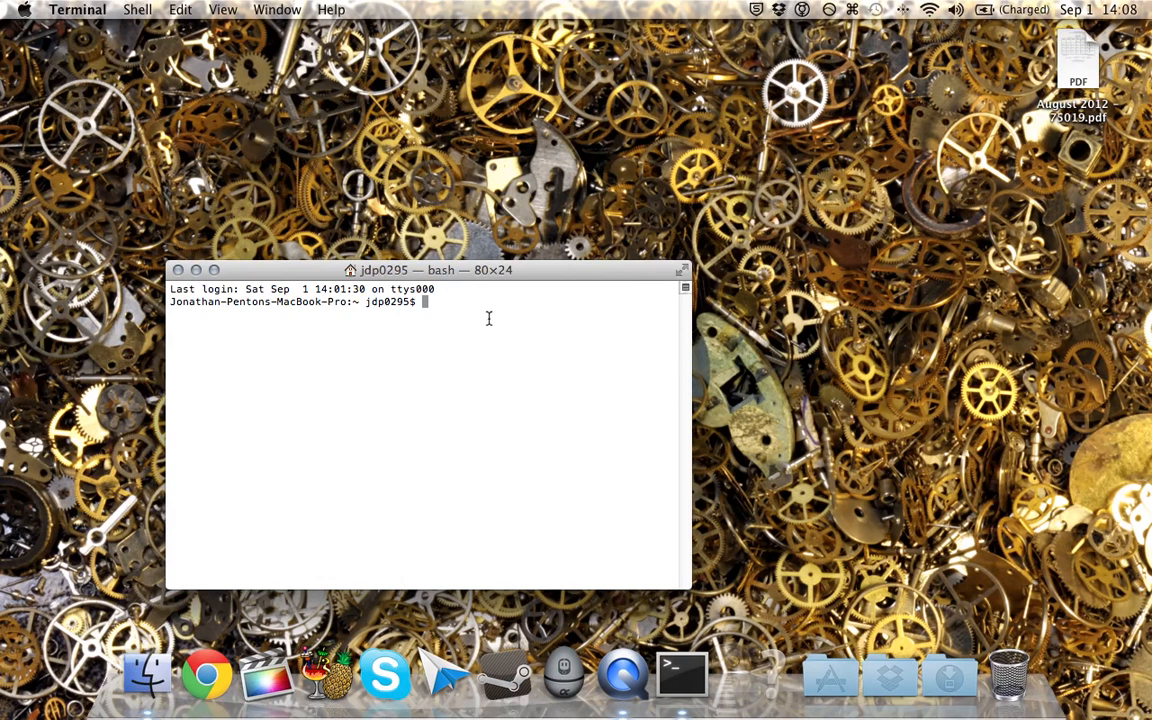
Step: Run 'defaults write com.apple.dock no-glass -boolean YES; killall Dock' to flatten the Dock
text(defaults write)
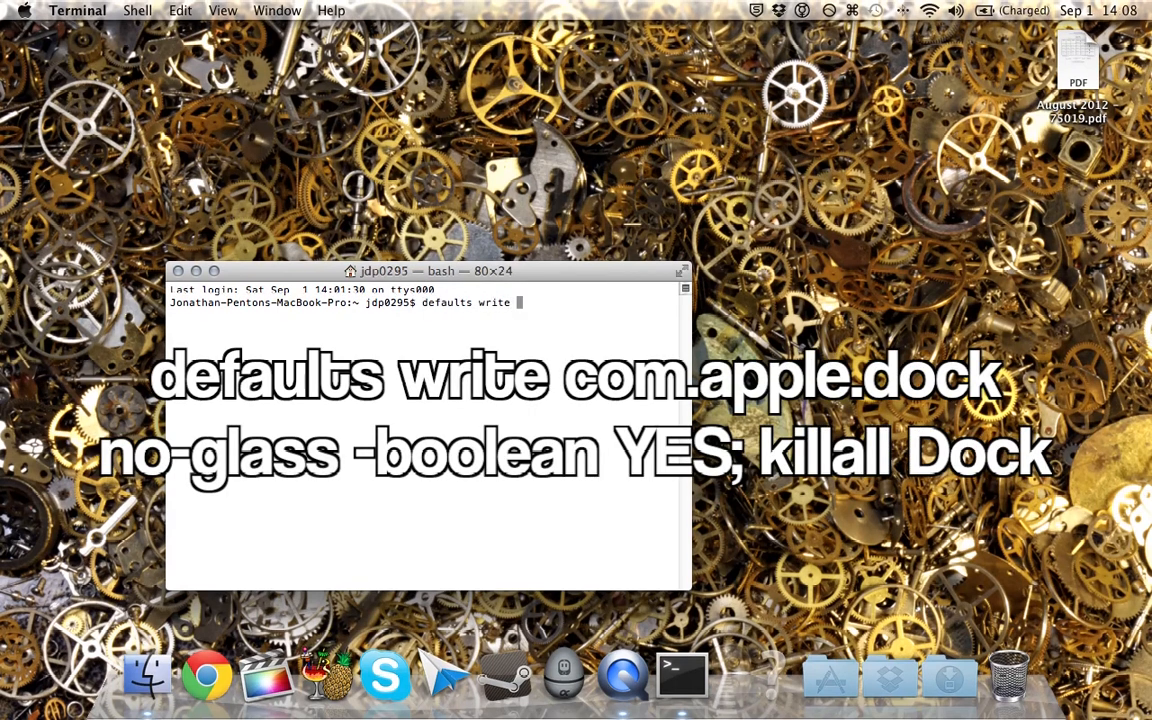
text(com.apple.dock no-glass -b)
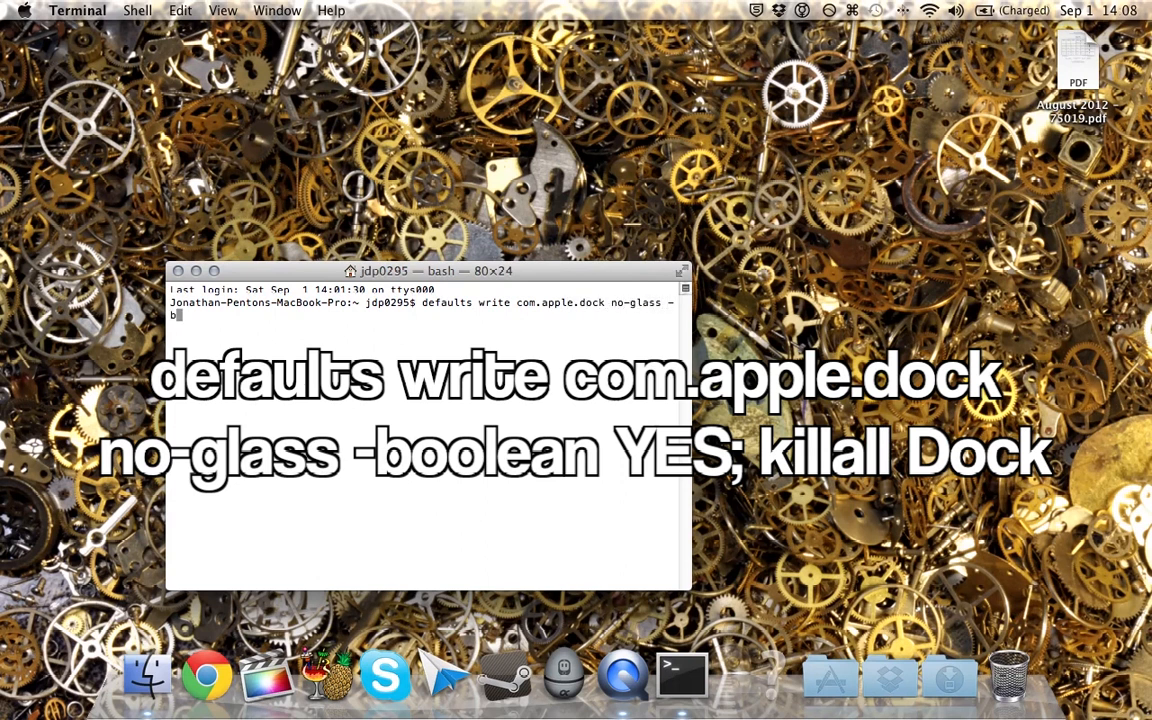
text(oolean YES; killall Dock)
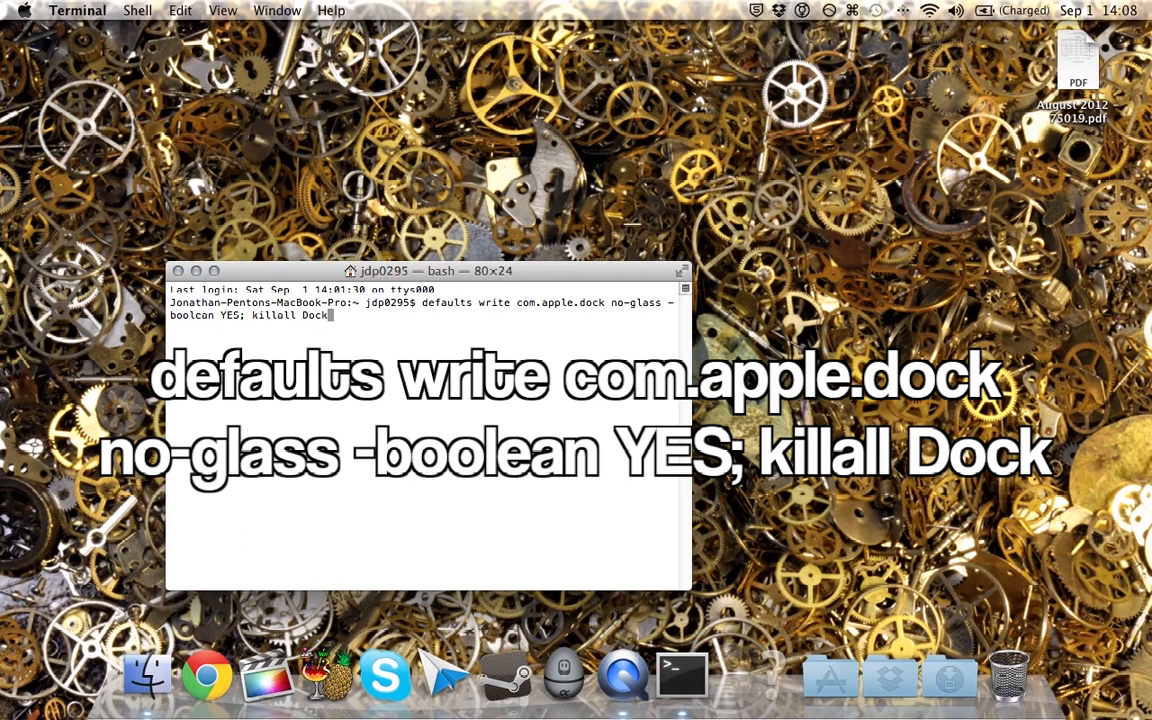
key(Return)
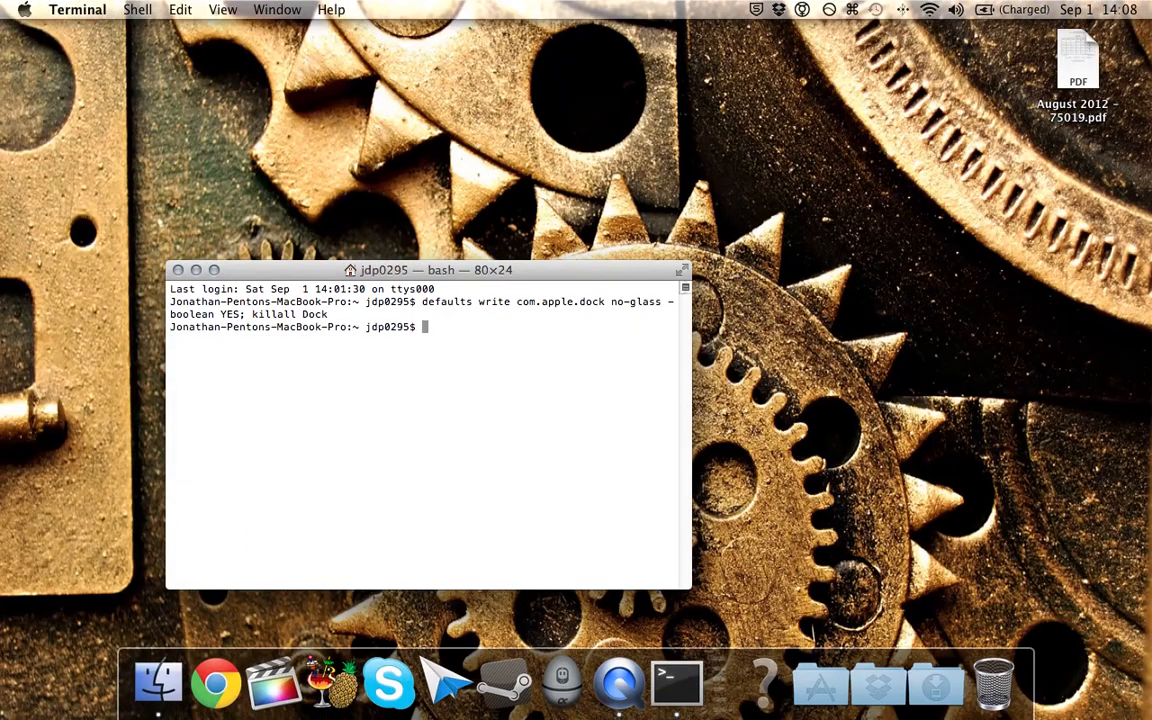
mouse_move(216, 684)
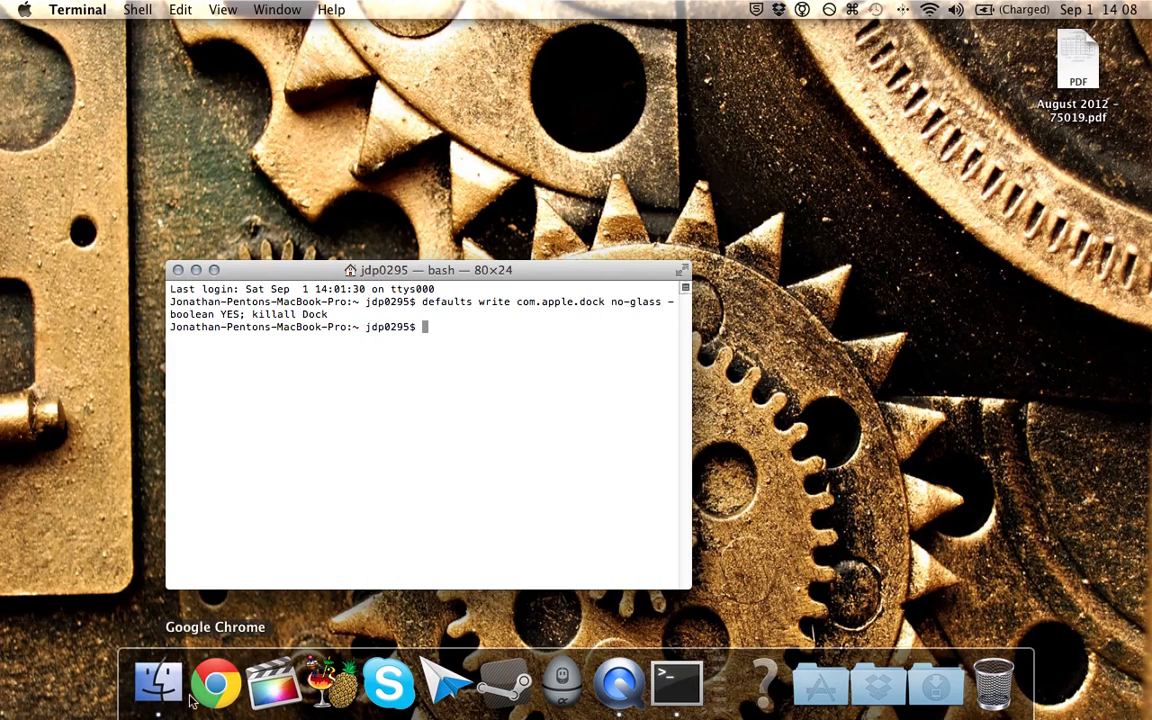
mouse_move(764, 684)
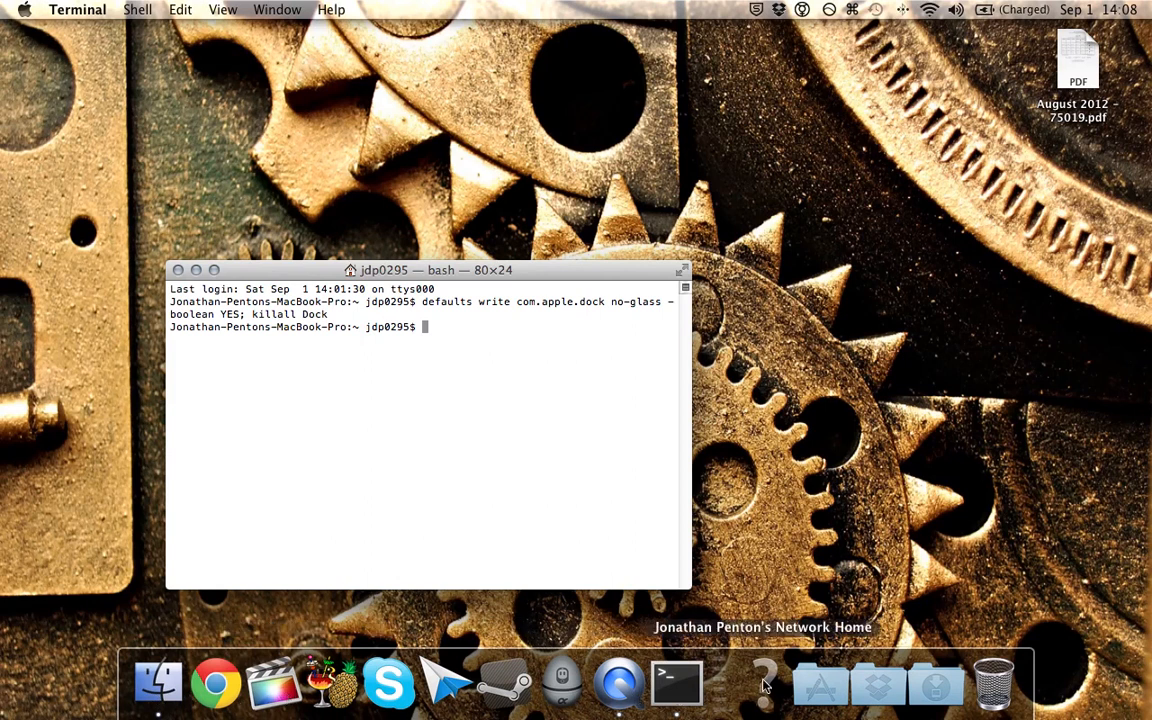
mouse_move(992, 684)
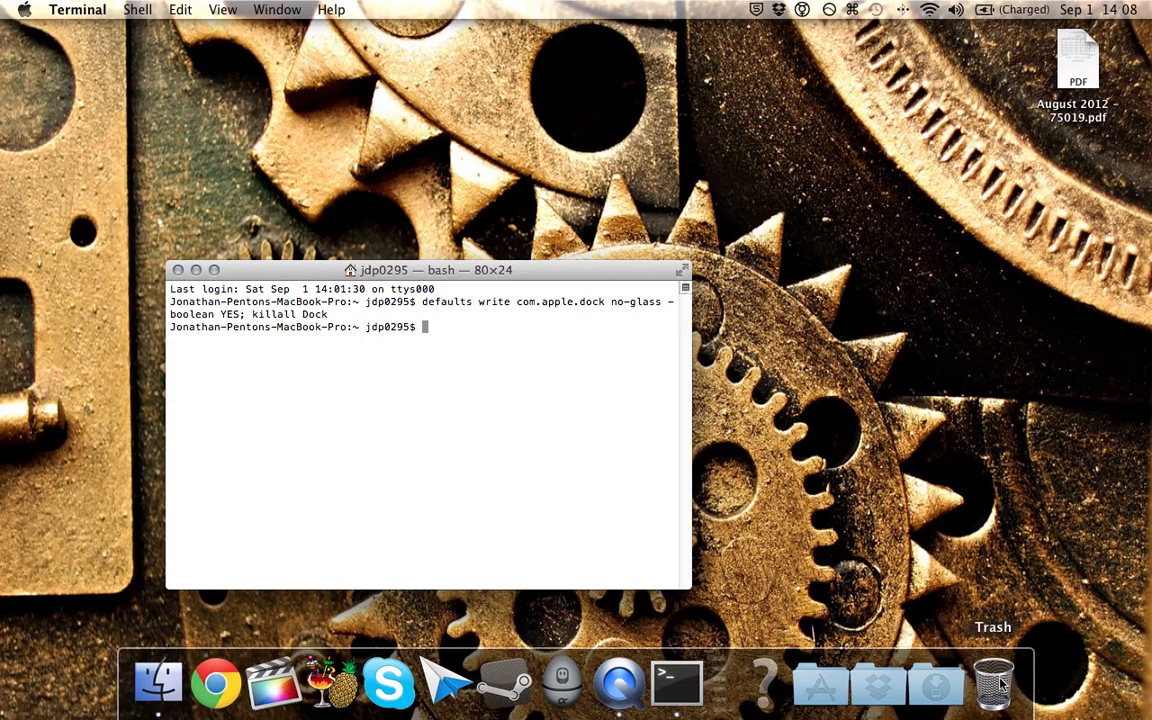